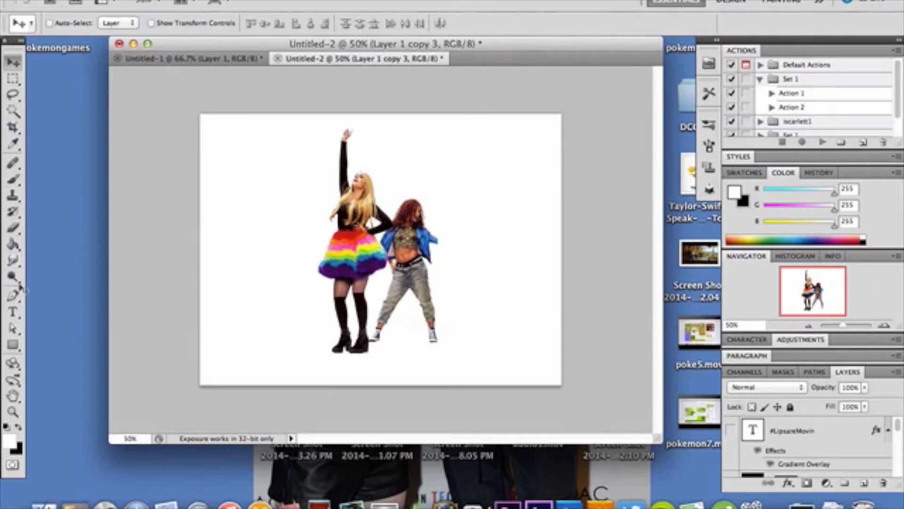
# - Switch to the Rectangle Tool for drawing the red and yellow panels
pyautogui.click(12, 345)
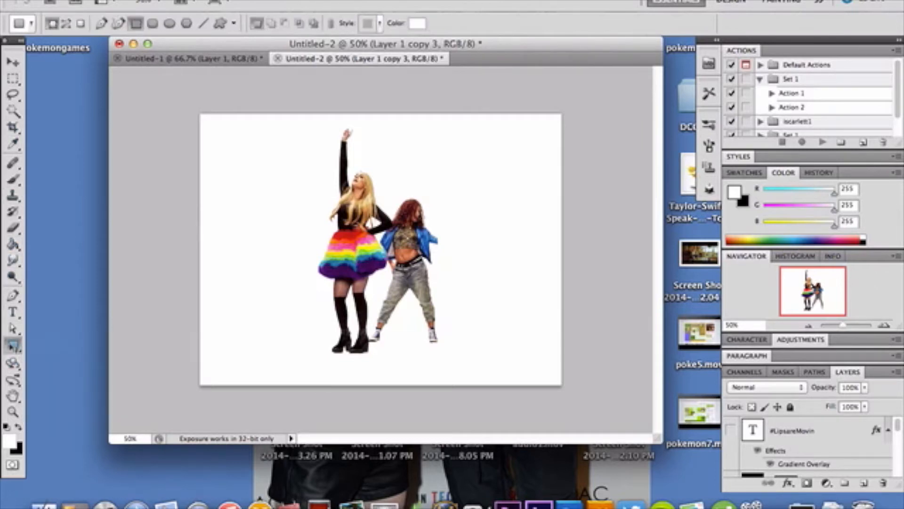
pyautogui.moveTo(13, 344)
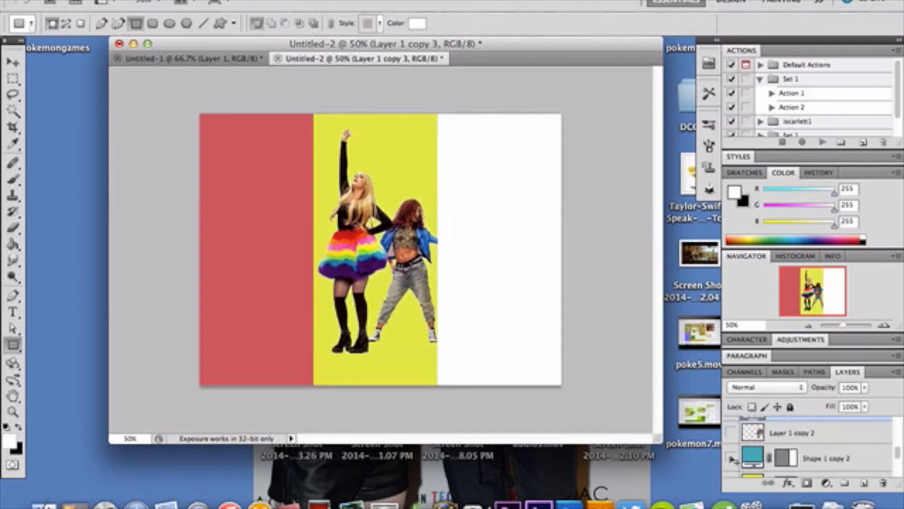
# - Add a blue rectangle panel over the right third of the canvas
pyautogui.click(733, 458)
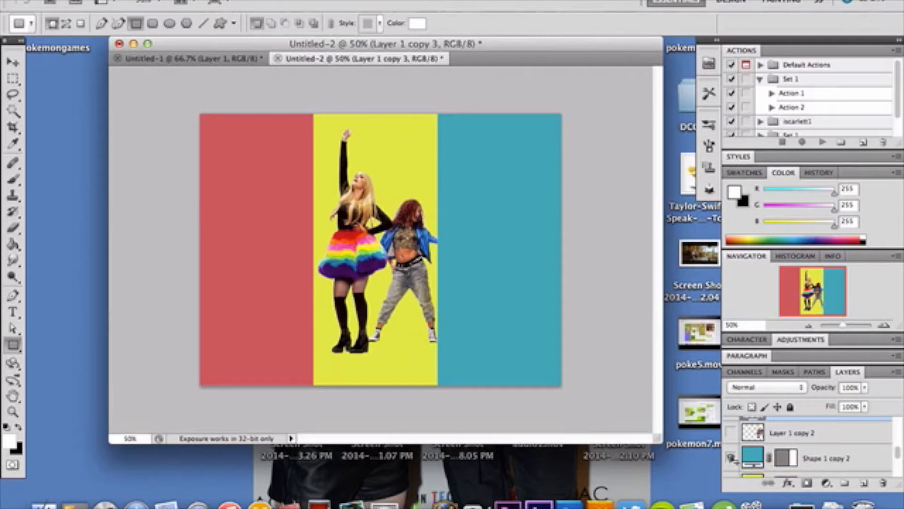
pyautogui.moveTo(571, 397)
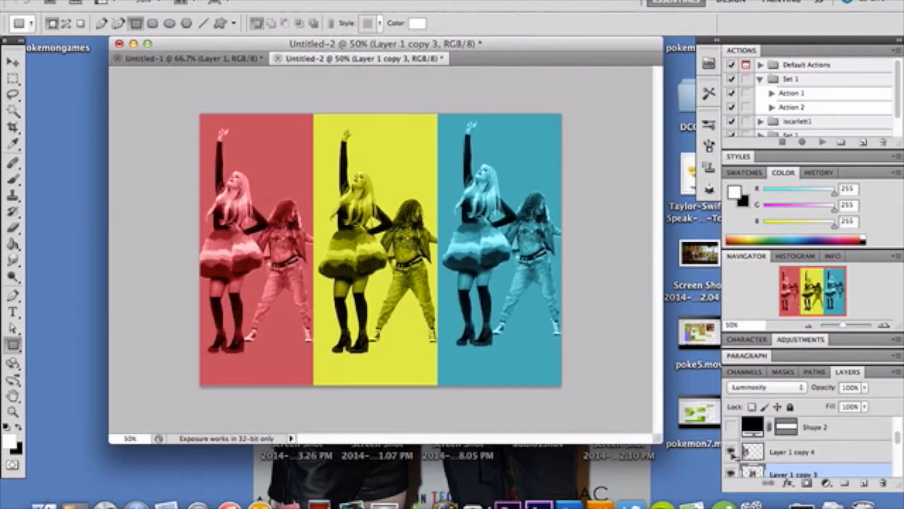
pyautogui.moveTo(732, 453)
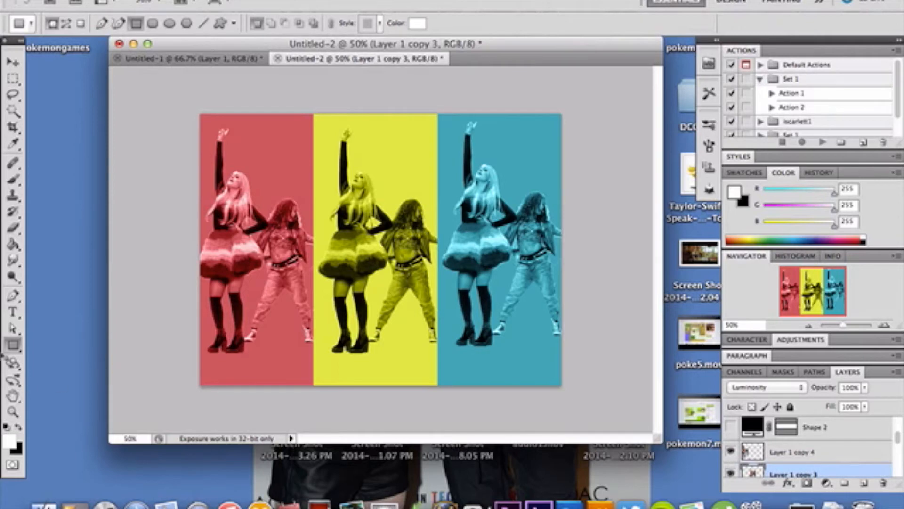
# - Pick the Rectangle Tool from the shape flyout and select the black band's layer
pyautogui.click(13, 345)
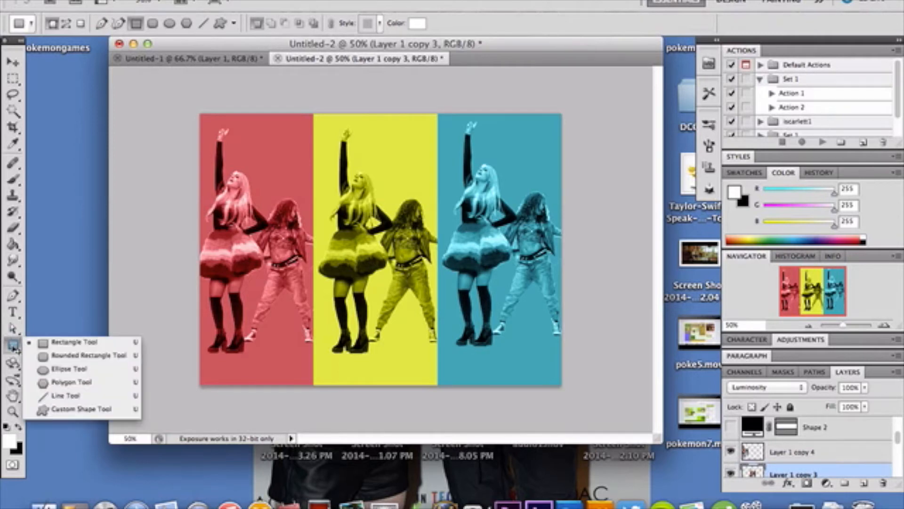
pyautogui.click(11, 345)
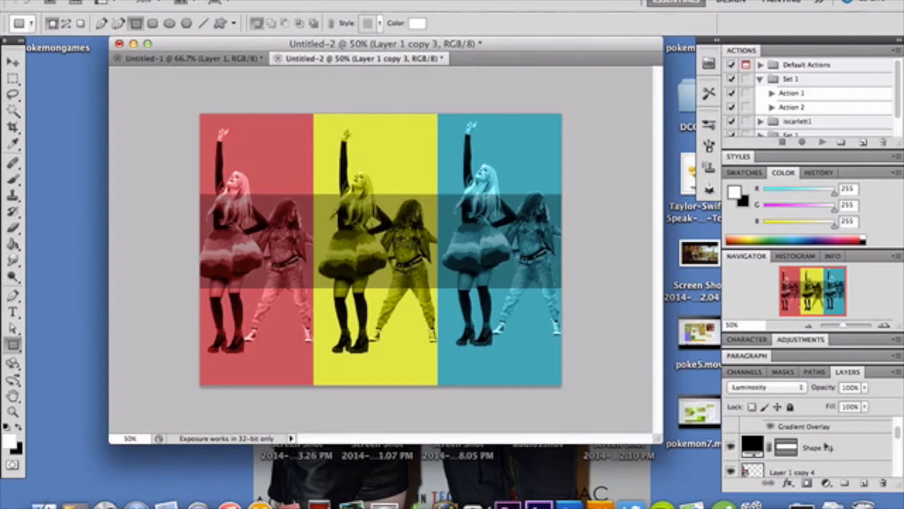
pyautogui.click(807, 447)
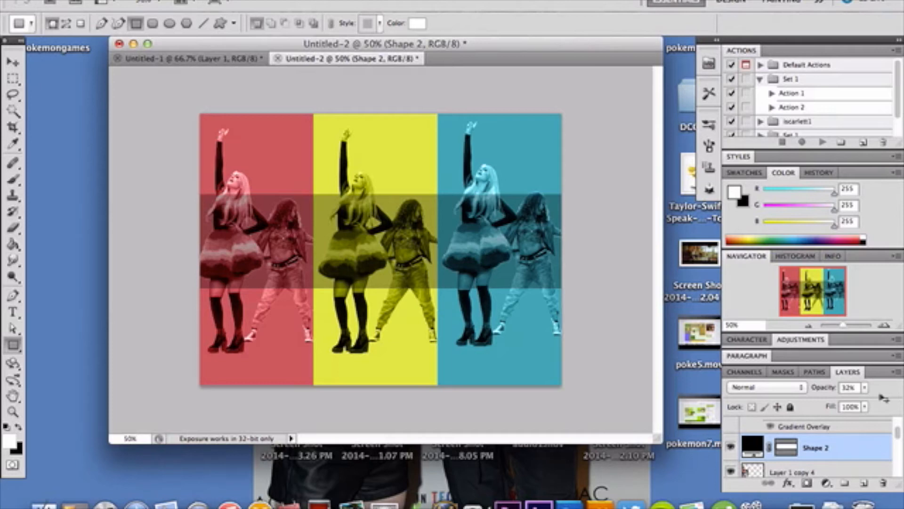
pyautogui.moveTo(617, 221)
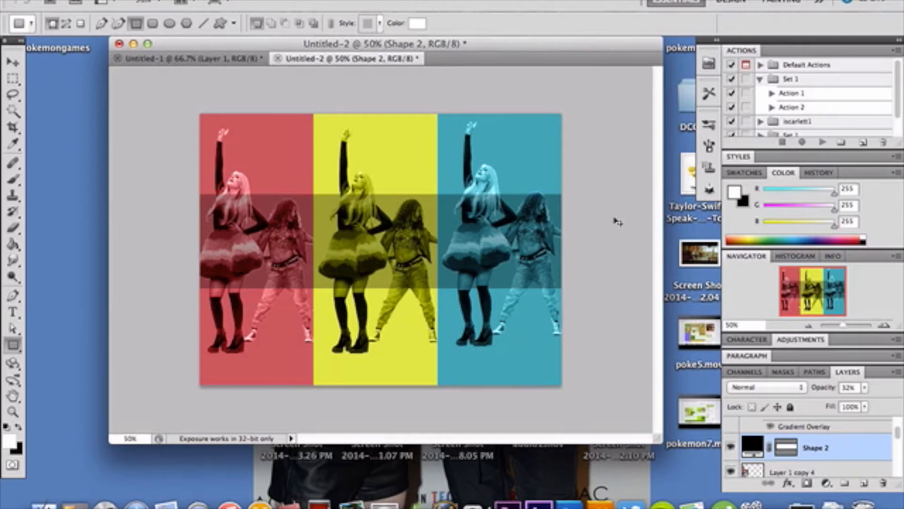
pyautogui.moveTo(411, 288)
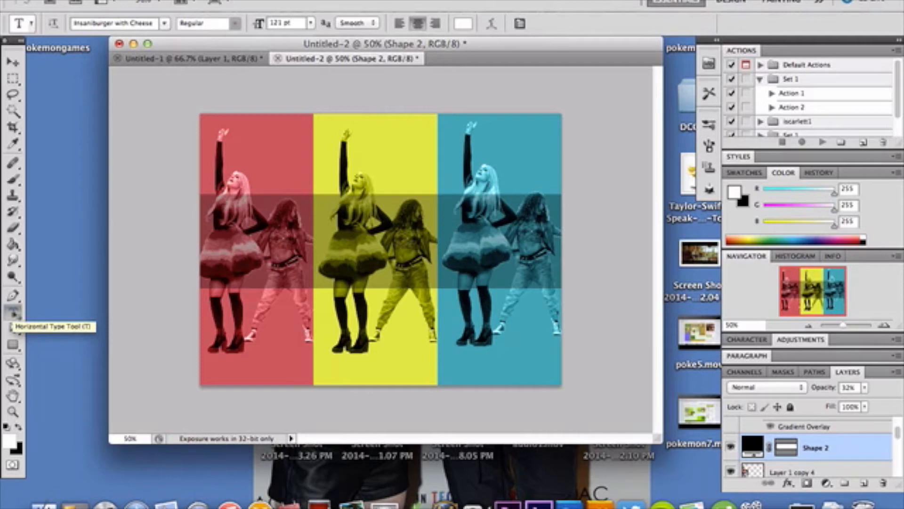
pyautogui.moveTo(135, 23)
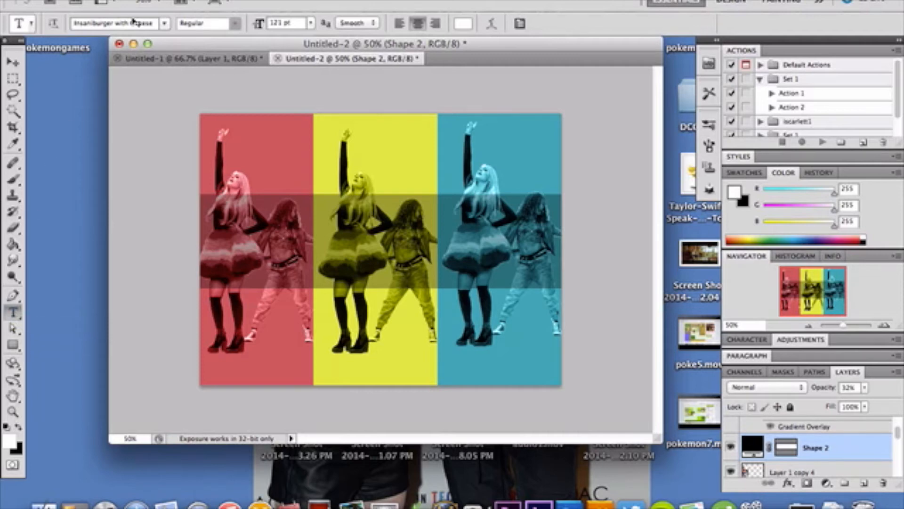
# - Choose the Insaniburger font from the options bar font family list
pyautogui.click(115, 23)
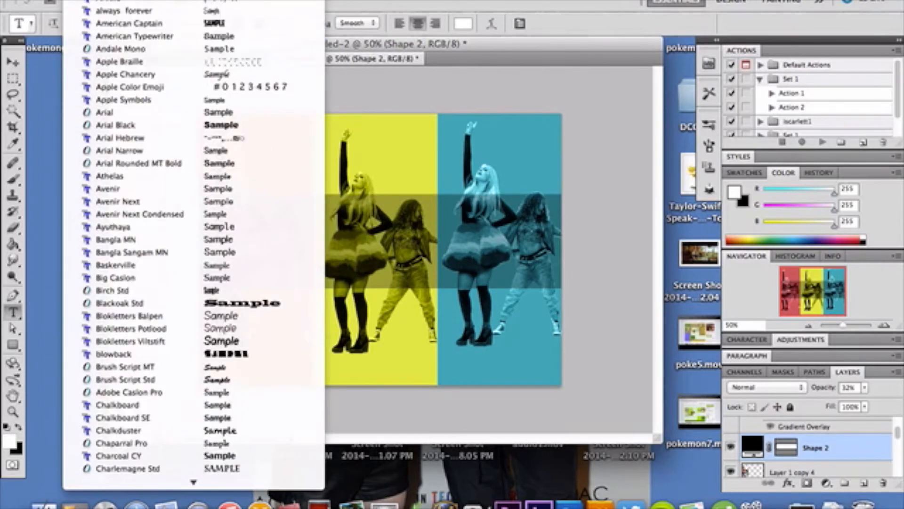
pyautogui.click(144, 49)
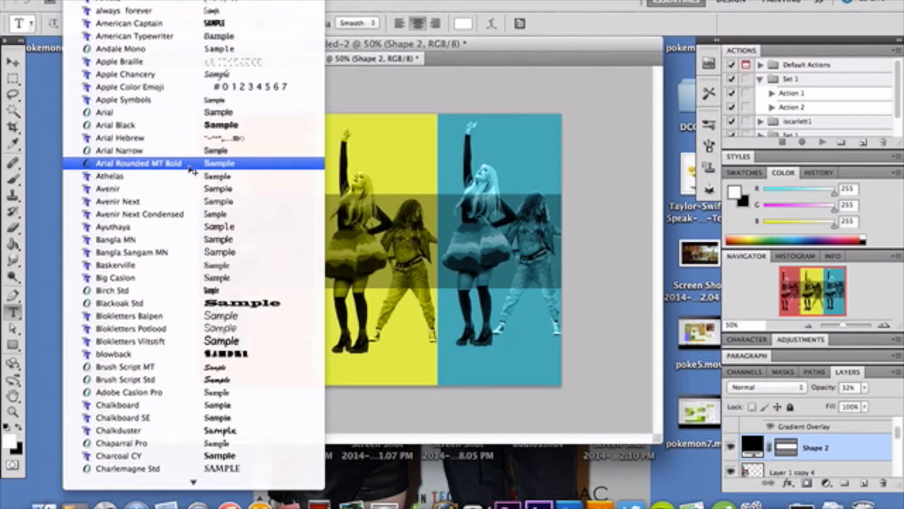
pyautogui.click(138, 162)
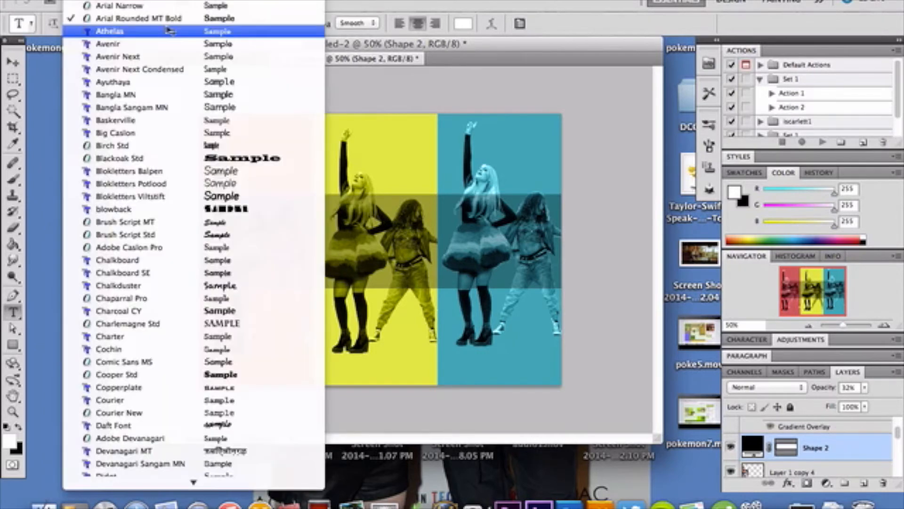
pyautogui.scroll(-3)
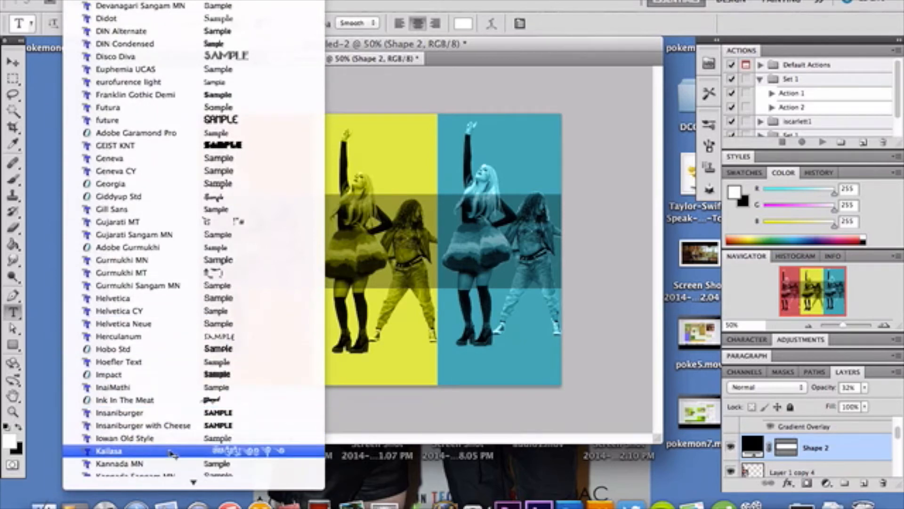
pyautogui.scroll(-3)
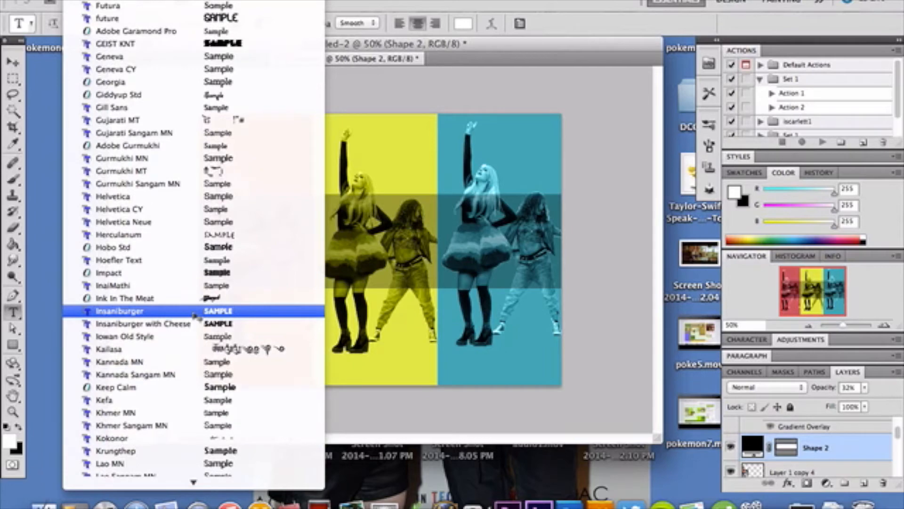
pyautogui.click(121, 311)
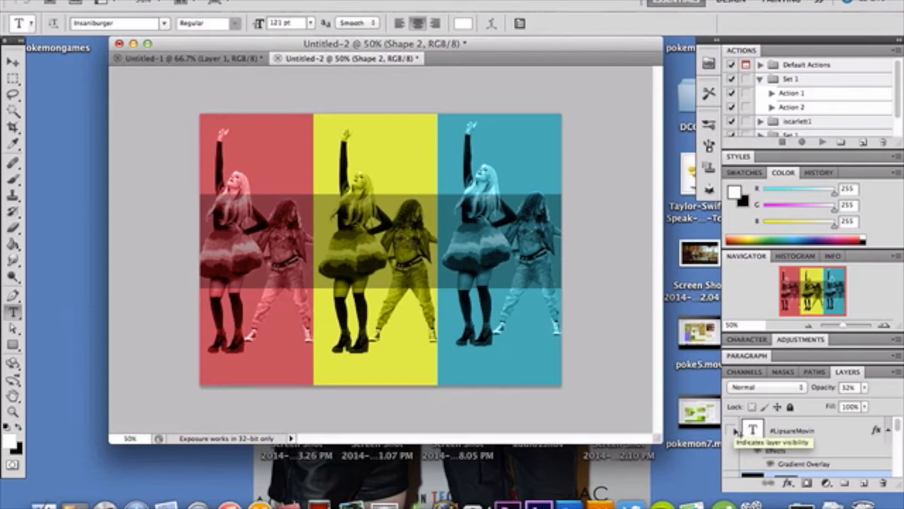
# - Unhide the #LipsareMovin text layer and open its Gradient Overlay settings
pyautogui.click(732, 430)
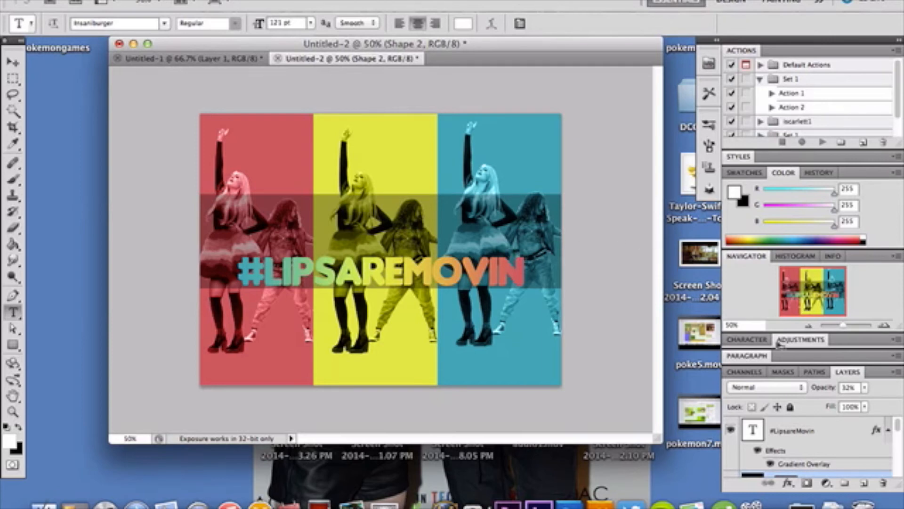
pyautogui.doubleClick(803, 463)
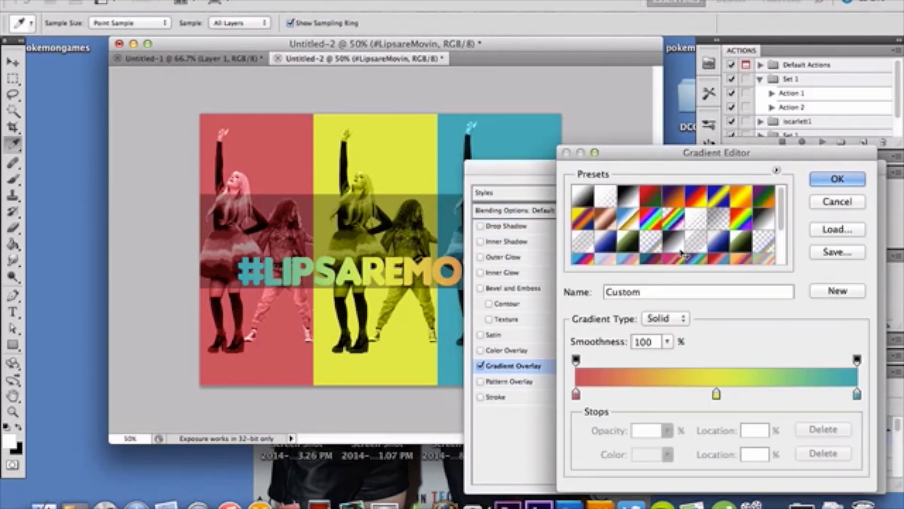
pyautogui.moveTo(283, 172)
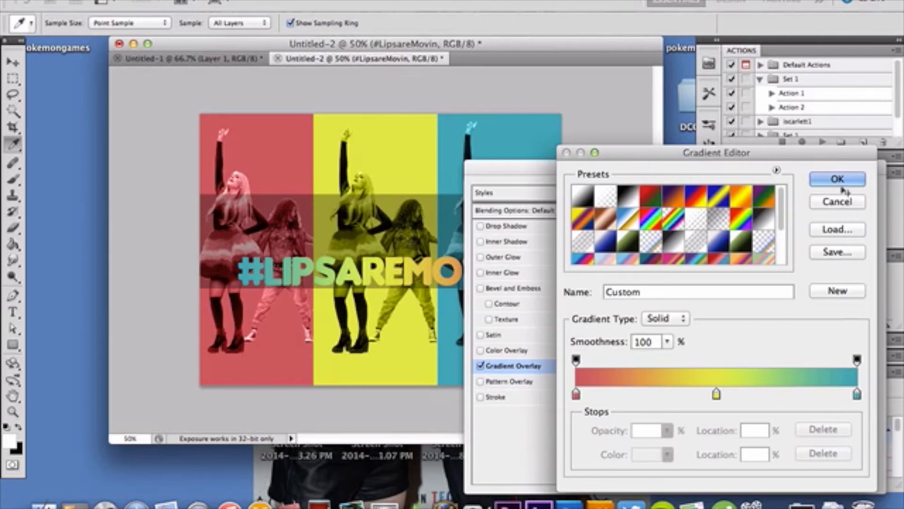
pyautogui.click(837, 179)
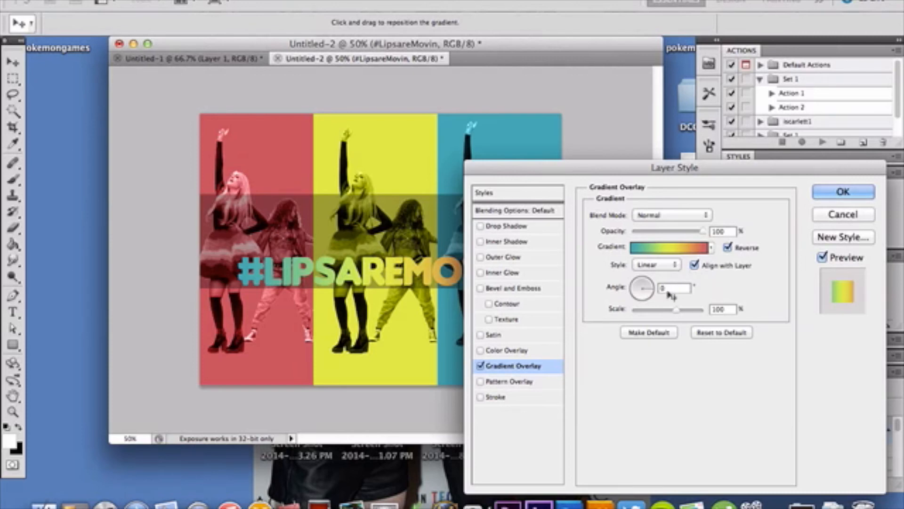
pyautogui.click(727, 247)
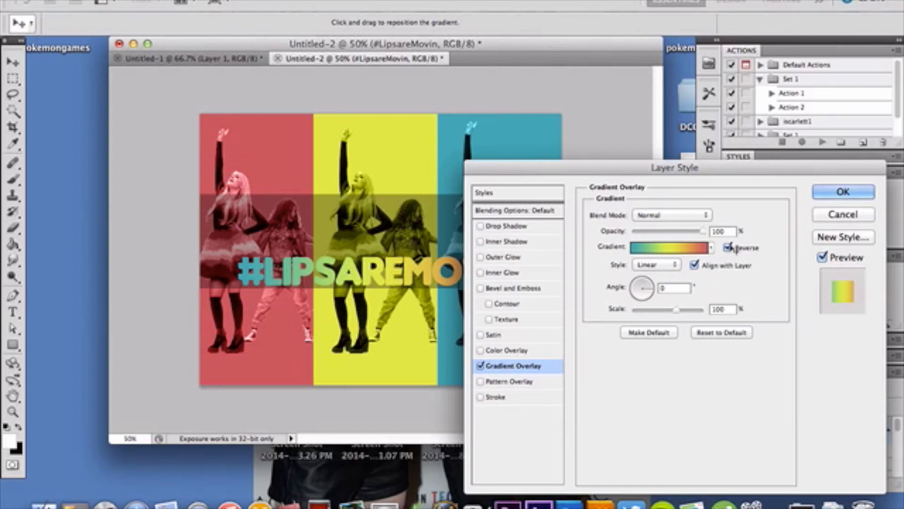
pyautogui.moveTo(729, 248)
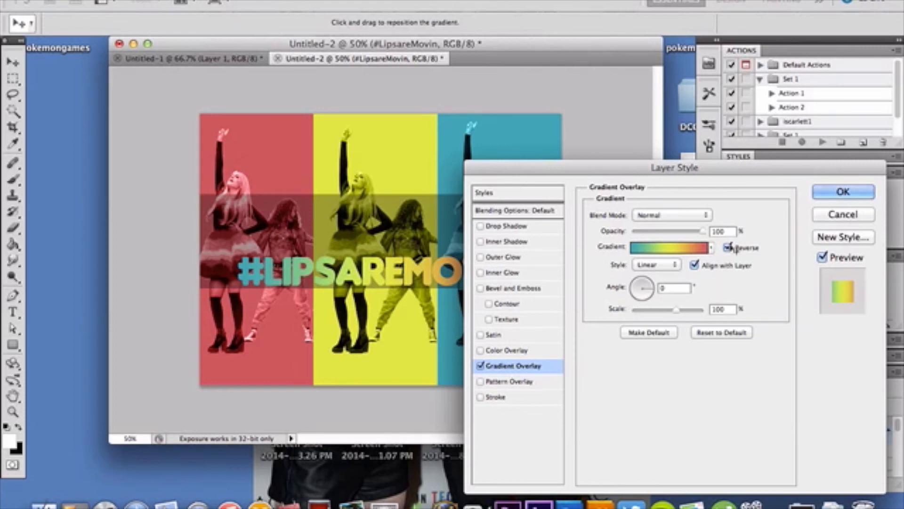
pyautogui.click(843, 192)
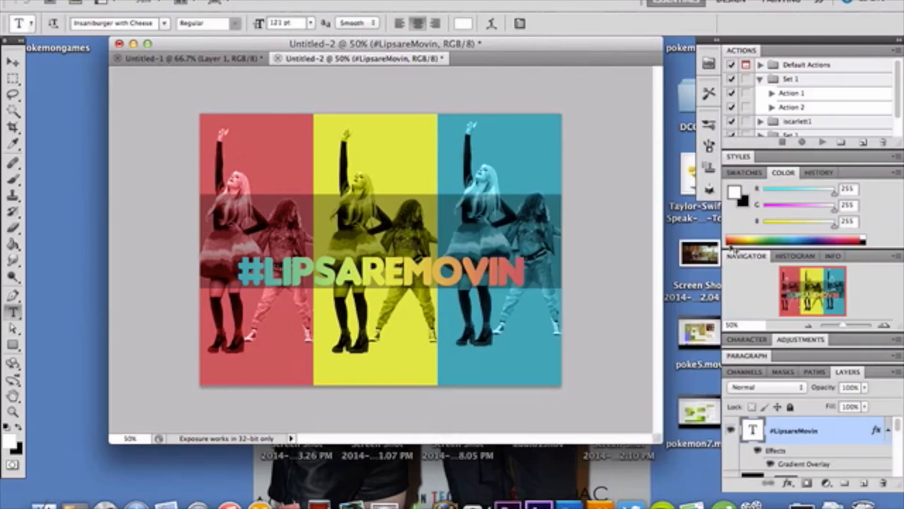